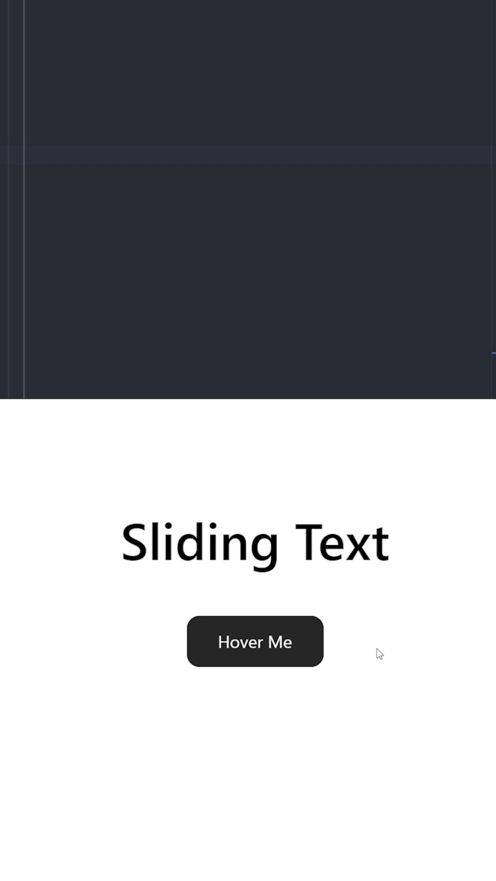
mouse_move(255, 656)
text(<button className="rel"></button>)
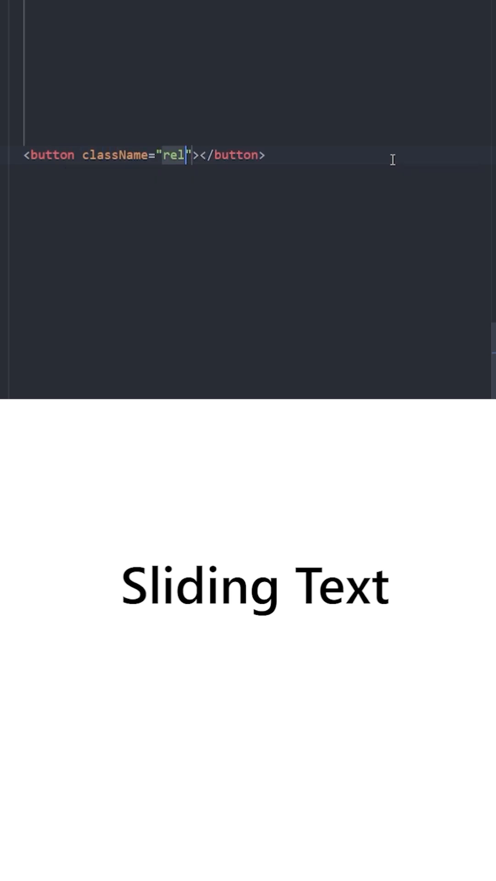
Give the button relative w-32 h-12 bg-neutral-800 text-white rounded-xl overflow-hidden group cursor-pointer, with two spans.
text(ative w-32)
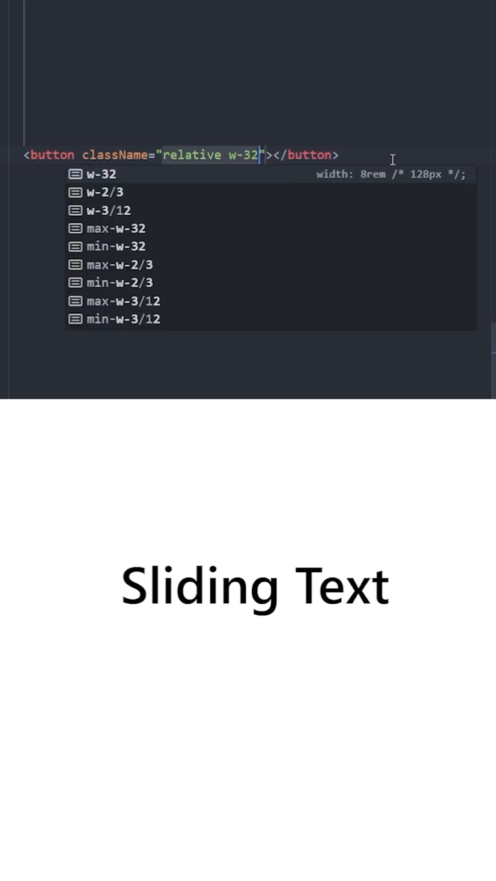
text(h-12)
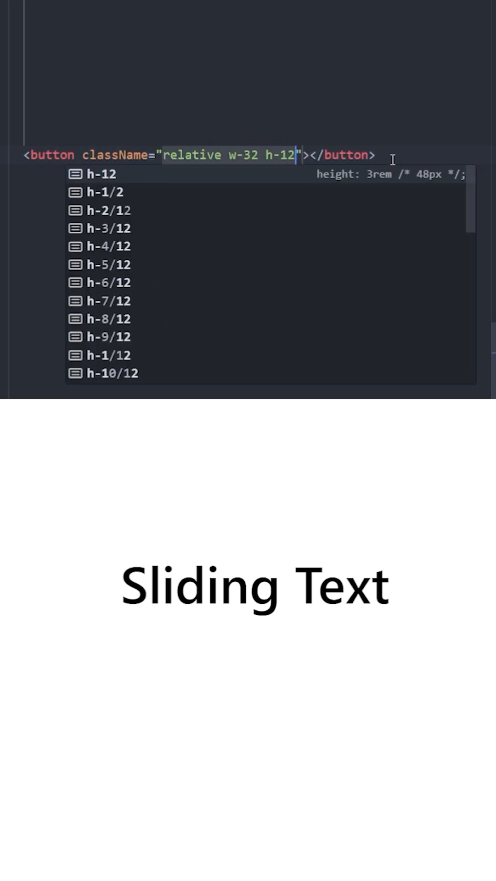
text(bg-neutral-800 text-white rounded-xl overflow-hidden group)
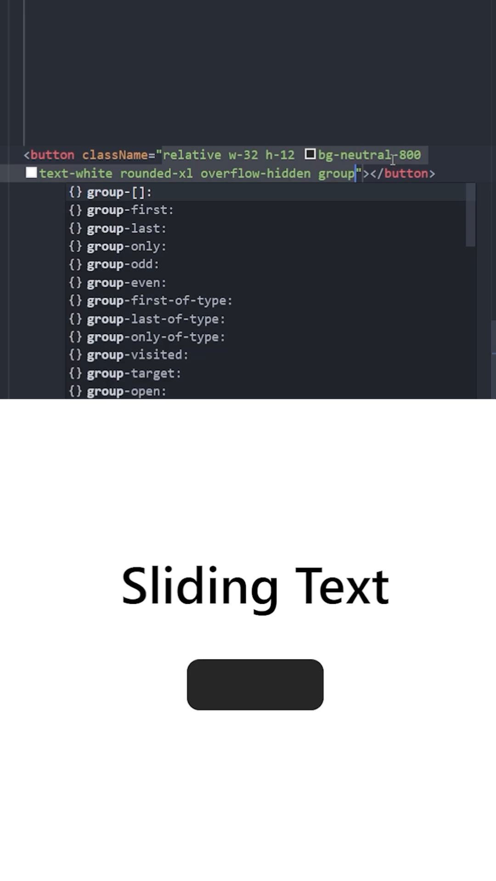
text(cursor-pointer)
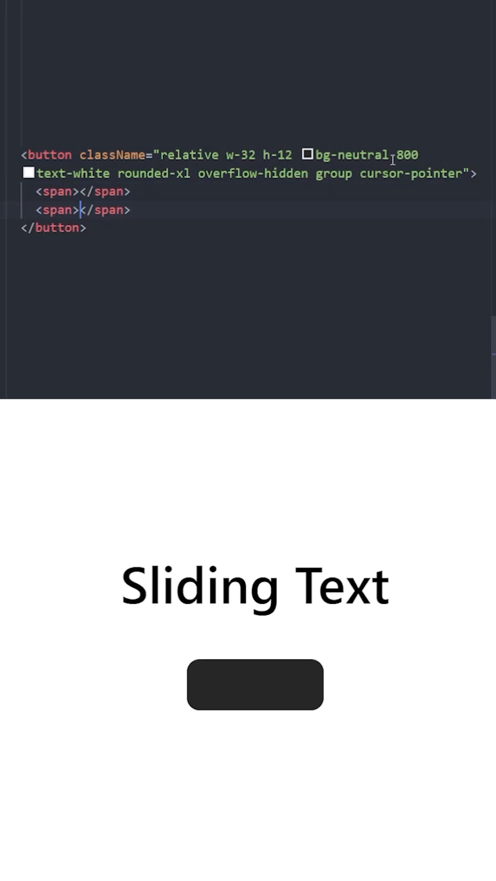
Fill the spans with 'Hover Me' and 'Let's Go!' and start absolute classes on the first.
text(Hover M)
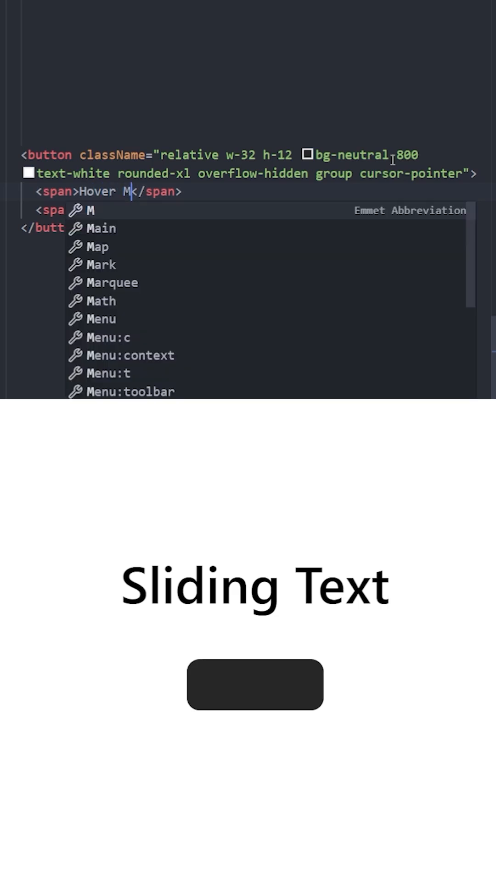
text(Let's Go!</span>)
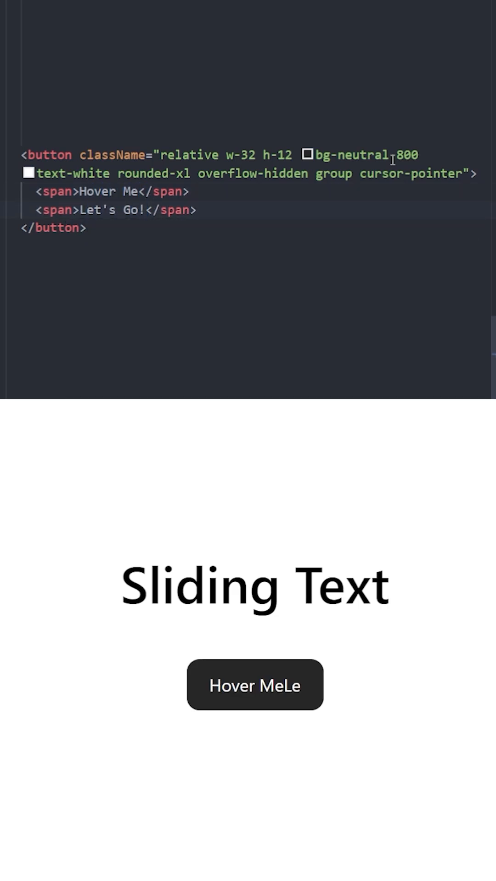
text(className="absolute inset-0 f)
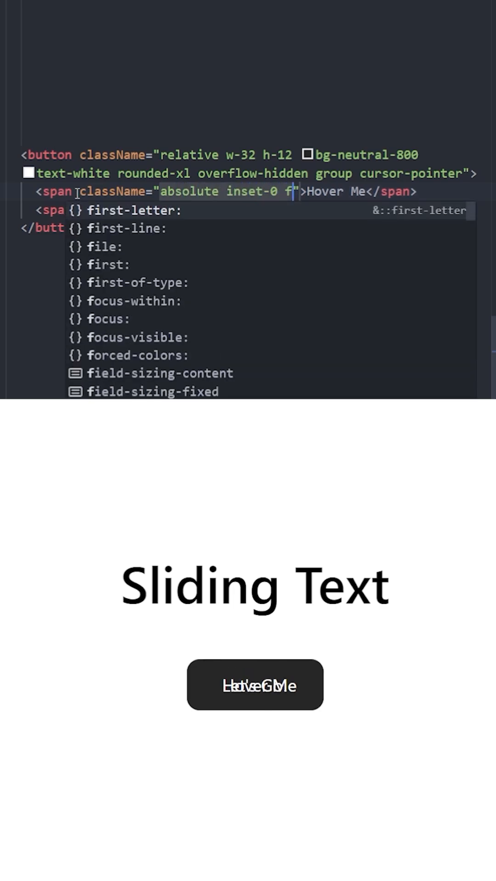
Add flex items-center justify-center transition-transform duration-300 group-hover:-translate-y-full to the Hover Me span.
text(lex items)
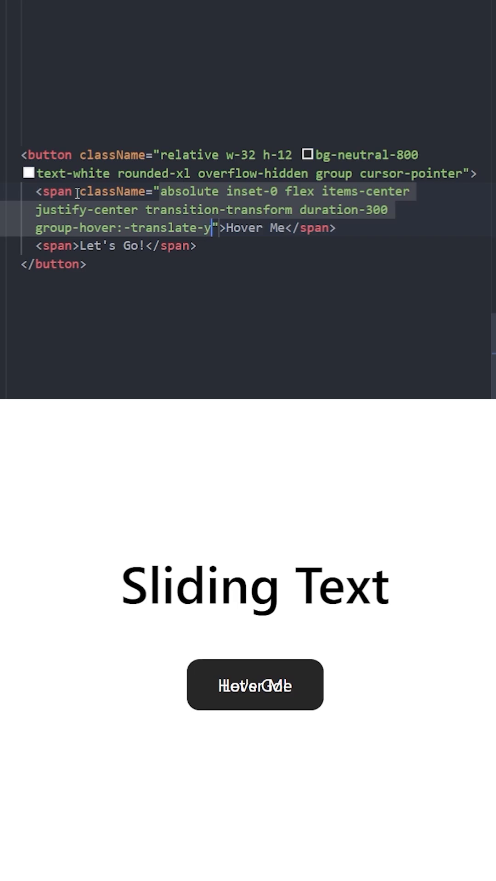
text(-full)
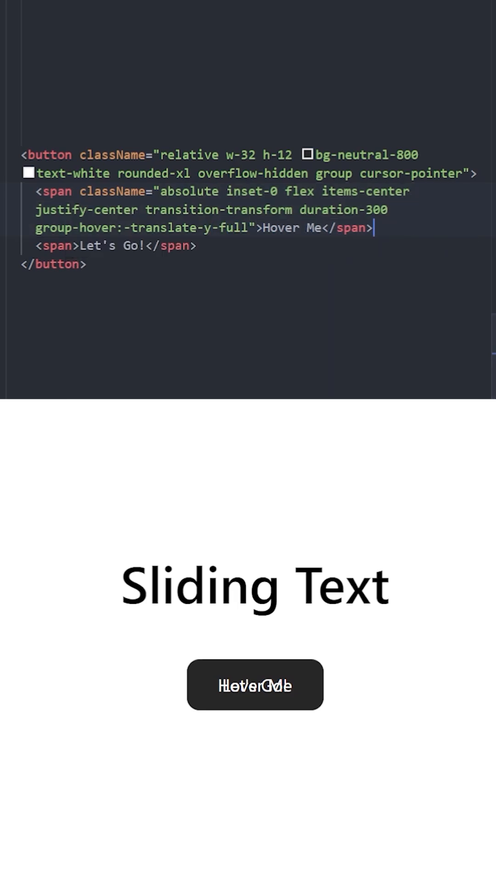
mouse_move(254, 684)
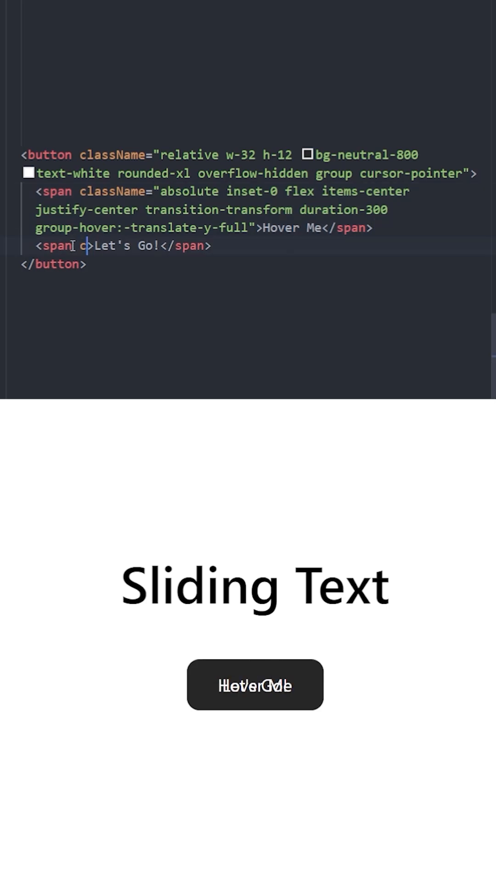
Give the Let's Go! span absolute inset-0 flex items-center justify-center translate-y-full classes.
text(className="absolute")
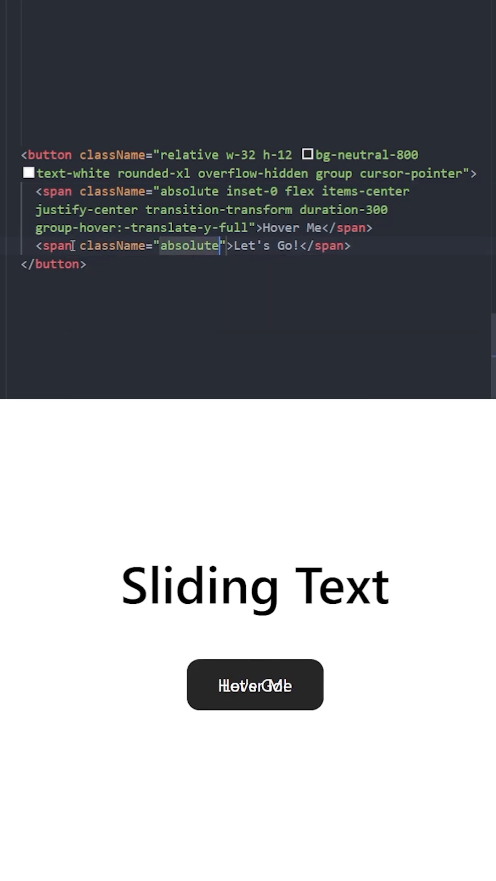
text(inset-0 flex items-center)
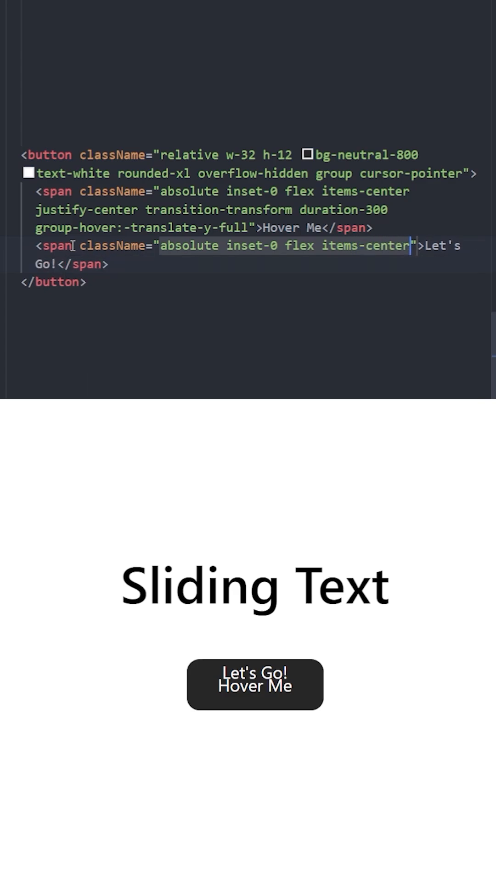
text(justify-center)
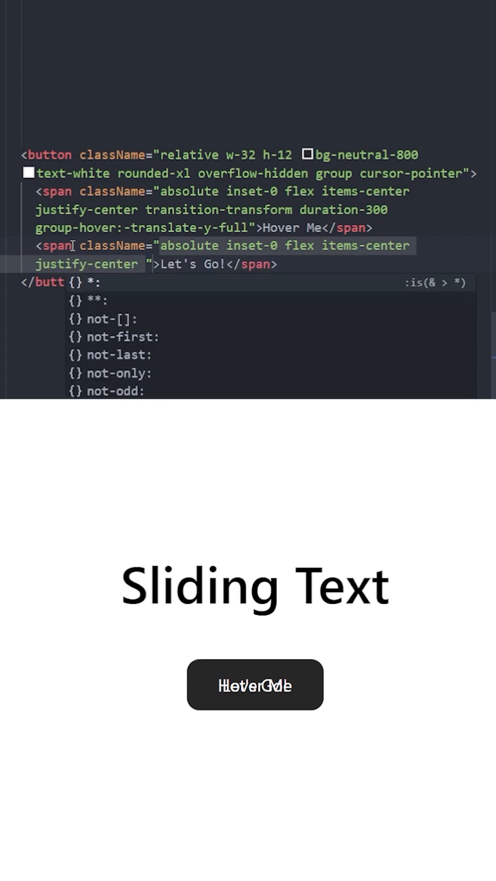
text(translate-)
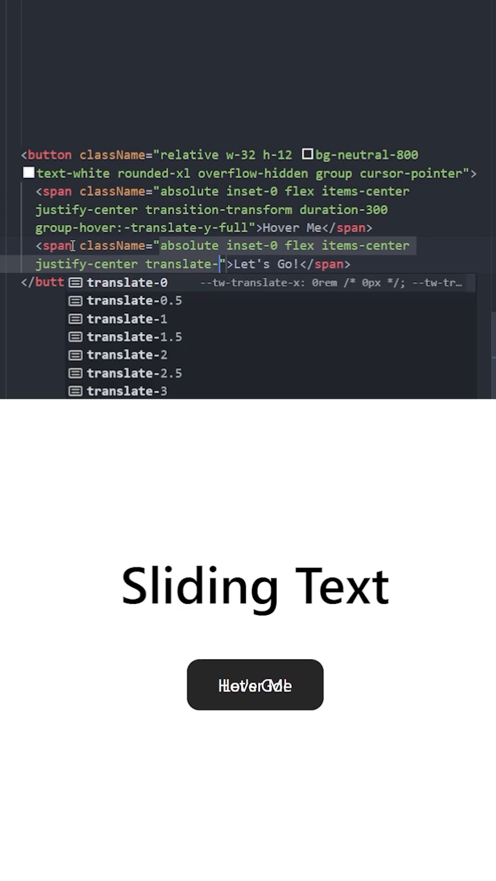
text(y-full)
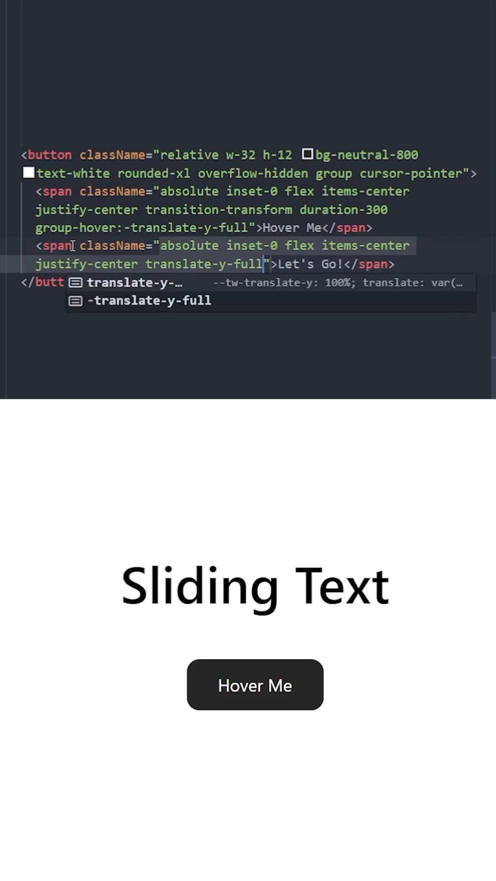
Add transition-transform, duration-300 and group-hover:translate-y-0 to the Let's Go! span.
text(trans)
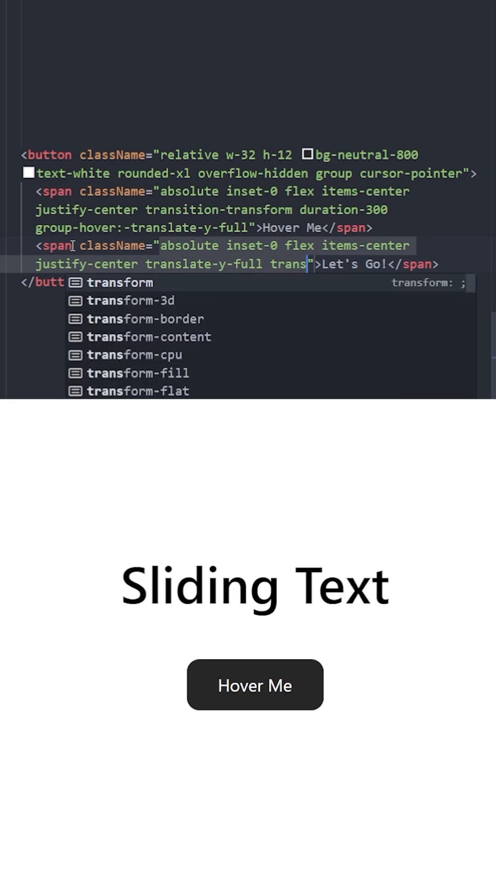
text(ition-transform dur)
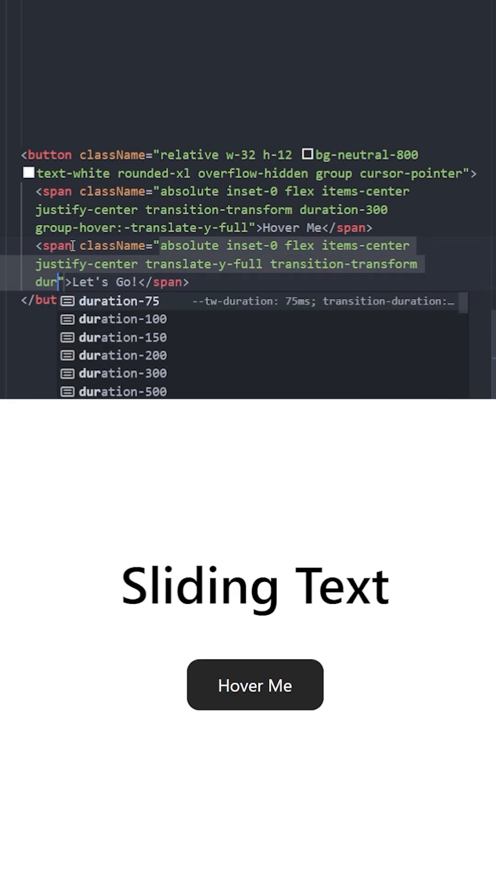
click(122, 372)
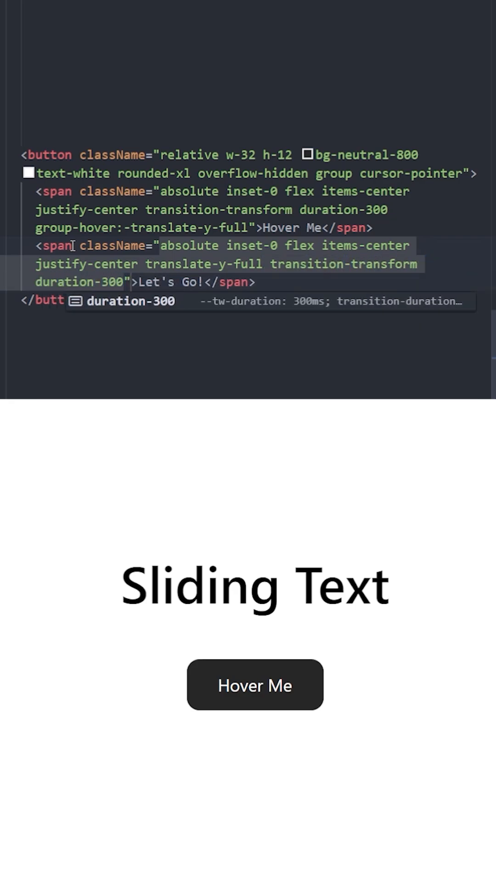
text(group-hover:translate-y-0)
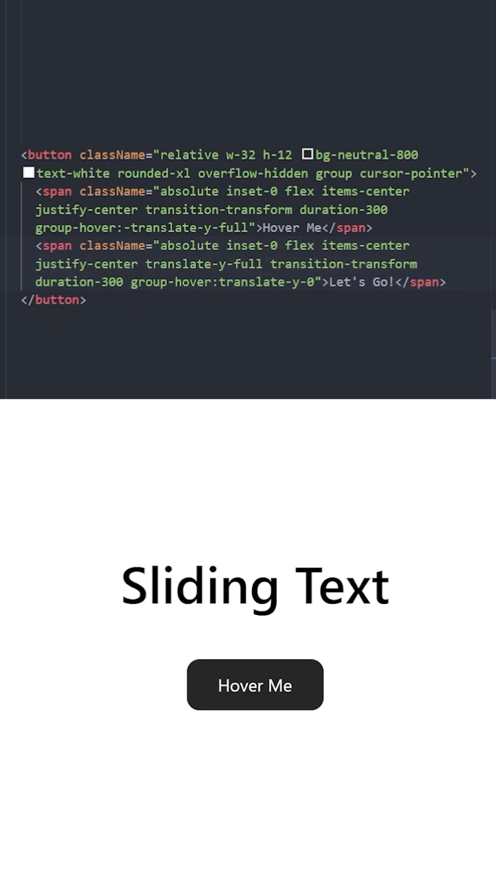
mouse_move(254, 684)
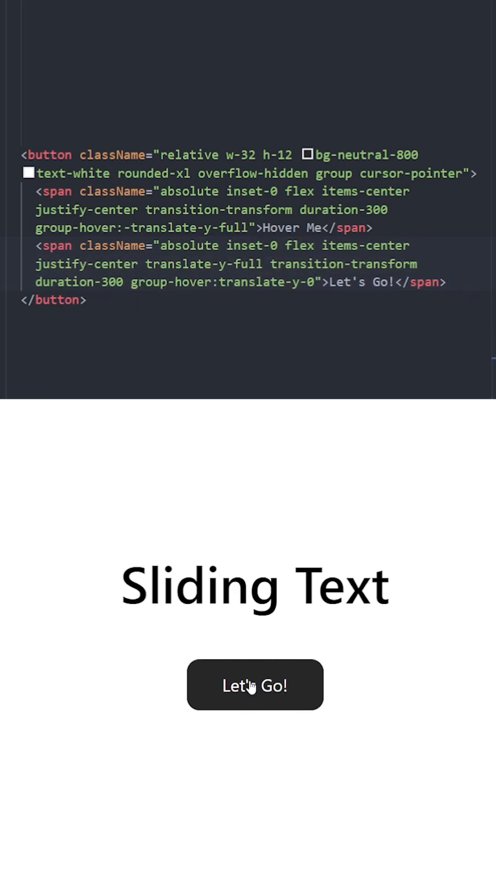